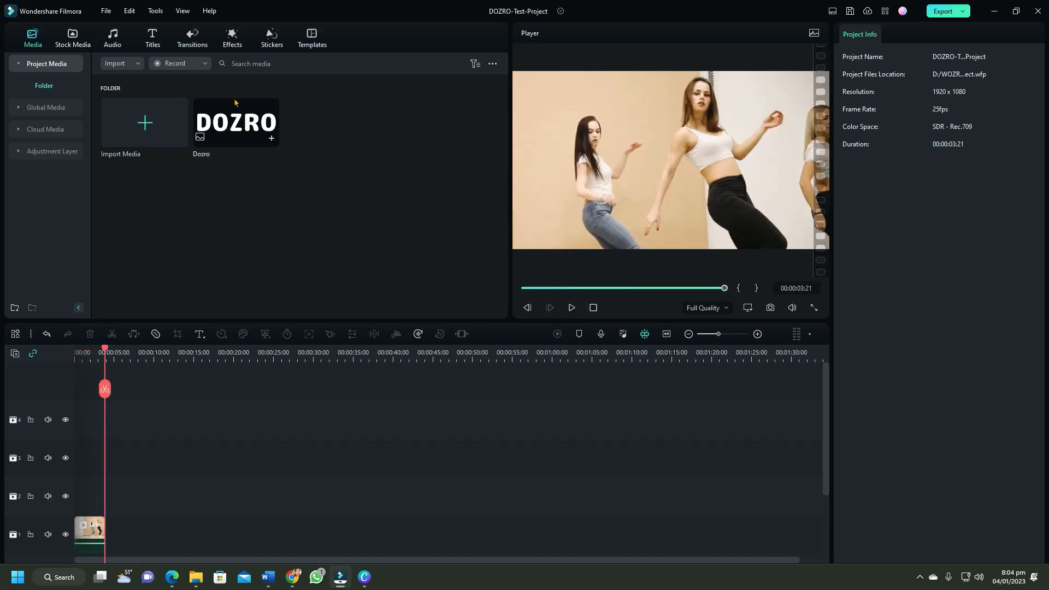
- Place the Mosaic effect from the Effects library on track 2 above the dance clip
click(232, 34)
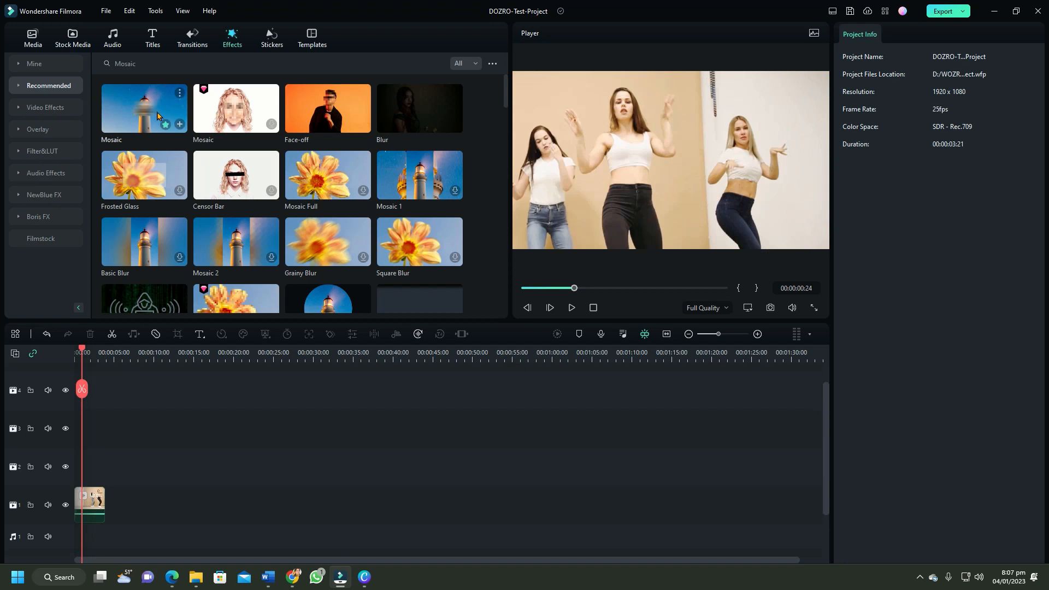
drag(142, 108, 87, 466)
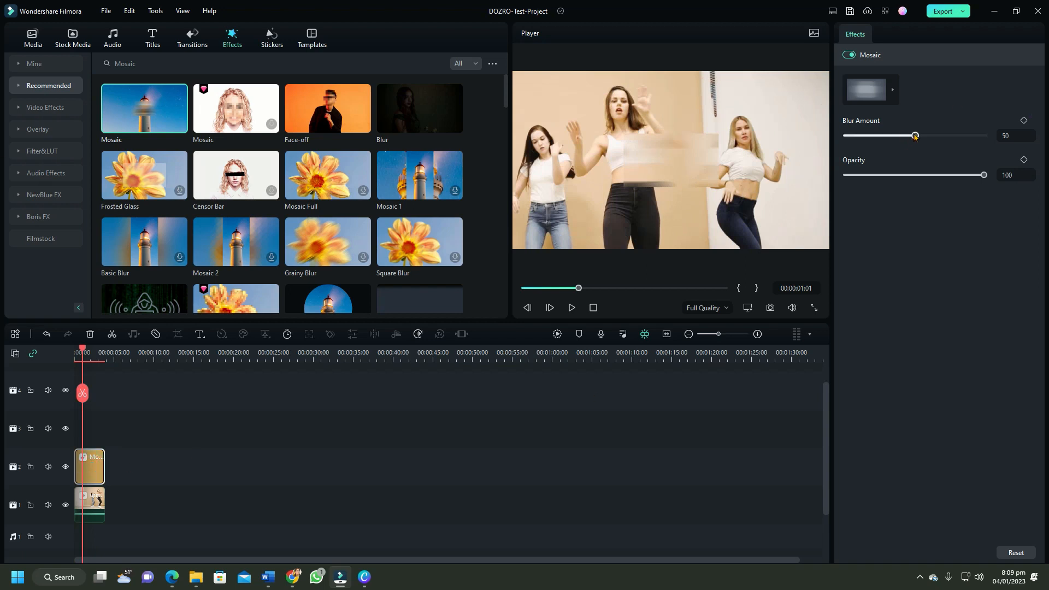
- Set the mosaic to blur amount 32 and opacity 76 and position it over the middle dancer's face
drag(915, 135, 900, 135)
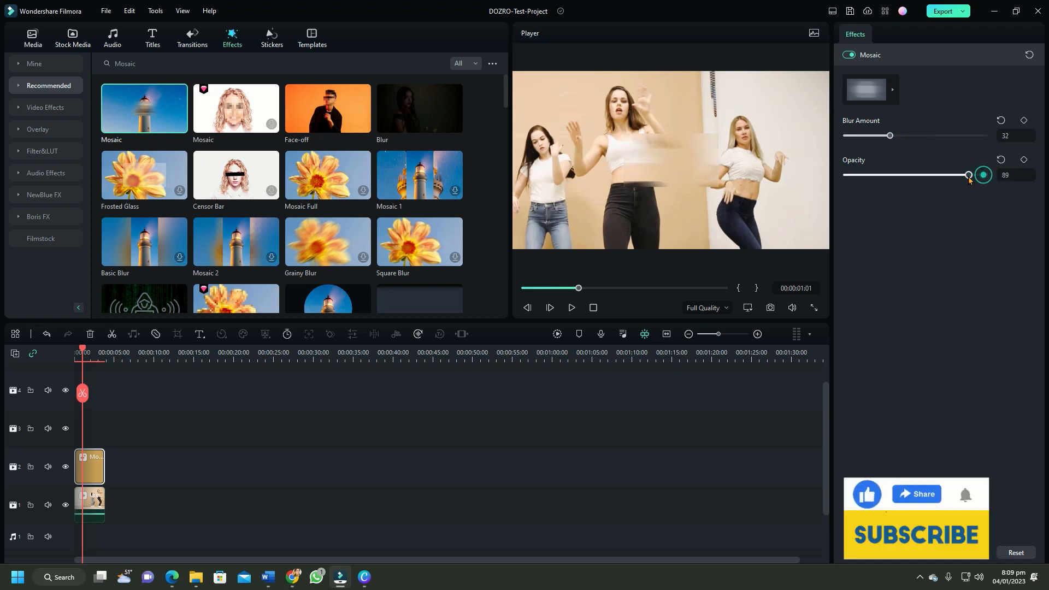
drag(968, 175, 950, 175)
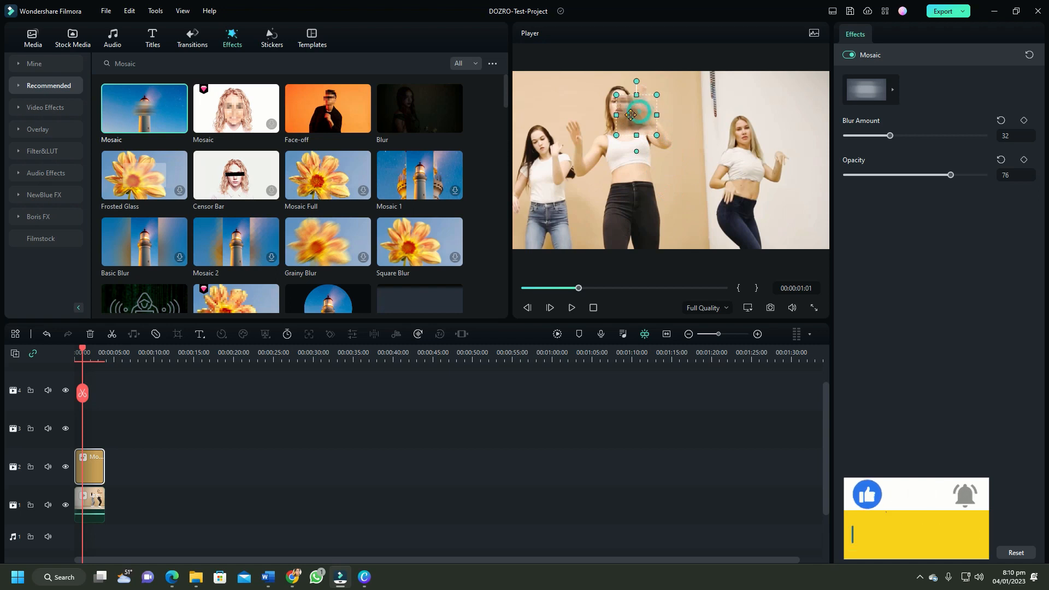
drag(635, 114, 620, 106)
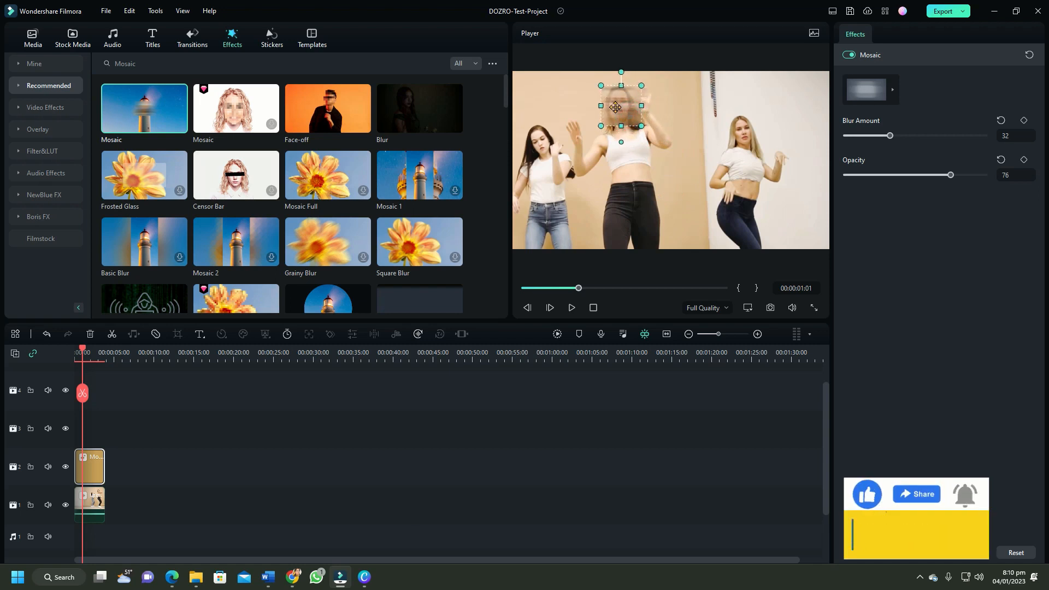
click(572, 307)
text(faceoff)
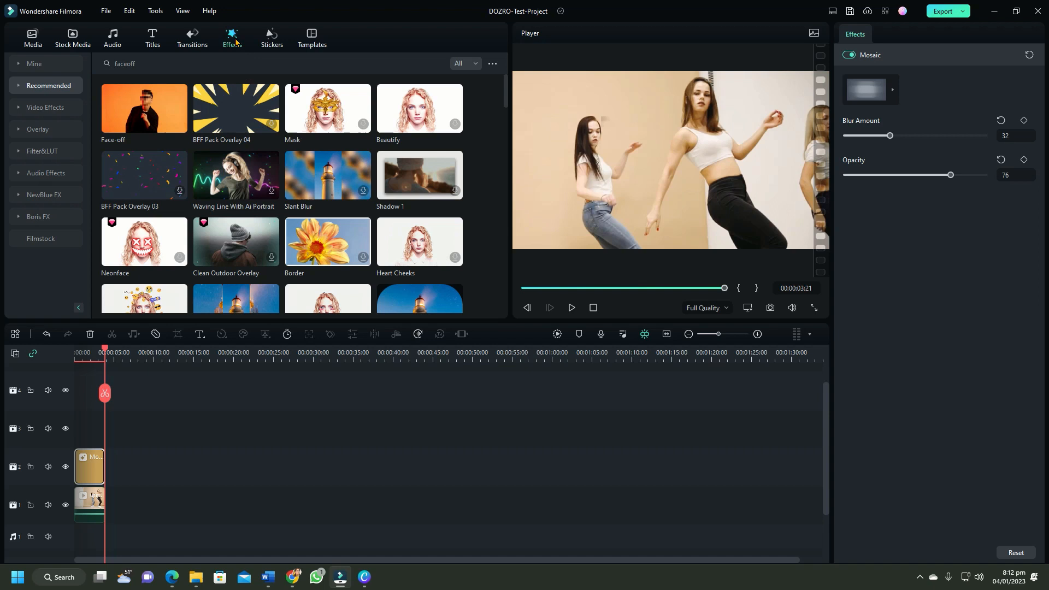
mouse_move(144, 108)
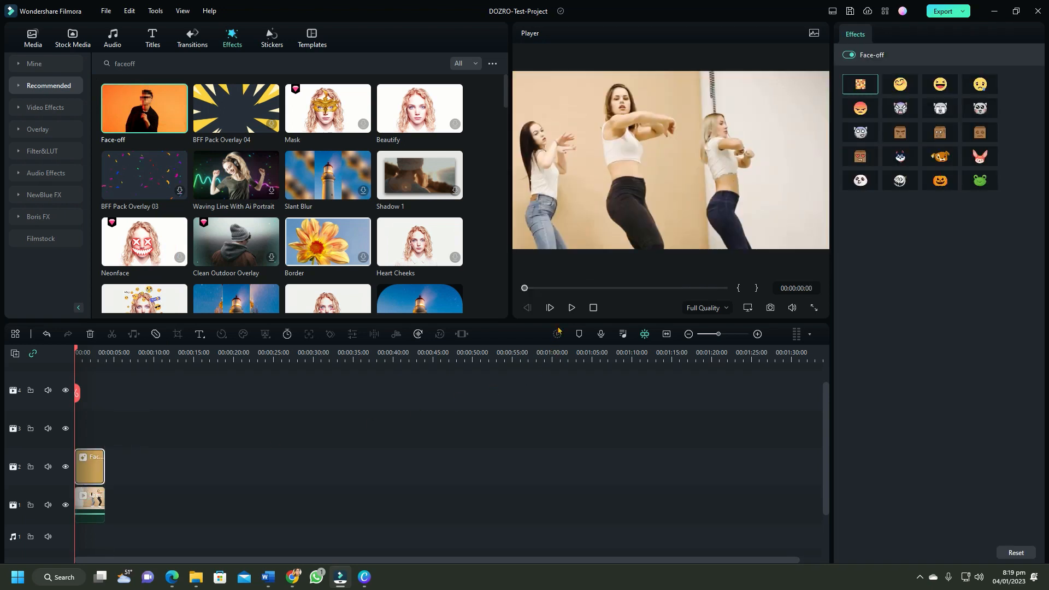
- Preview the Face-off effect pixelating every dancer's face in playback, then pause
click(572, 308)
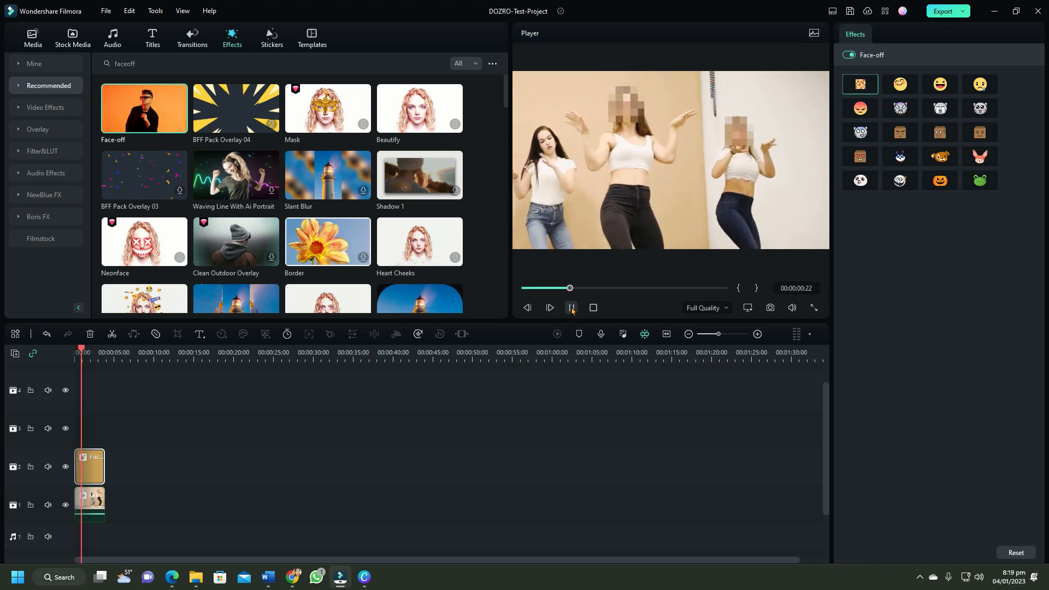
click(572, 308)
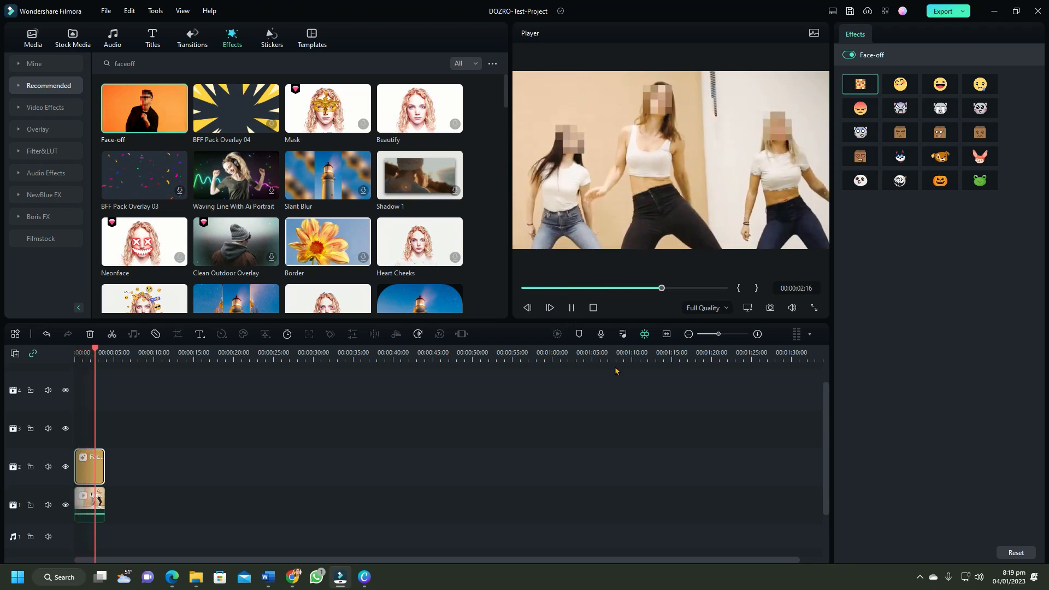
click(571, 308)
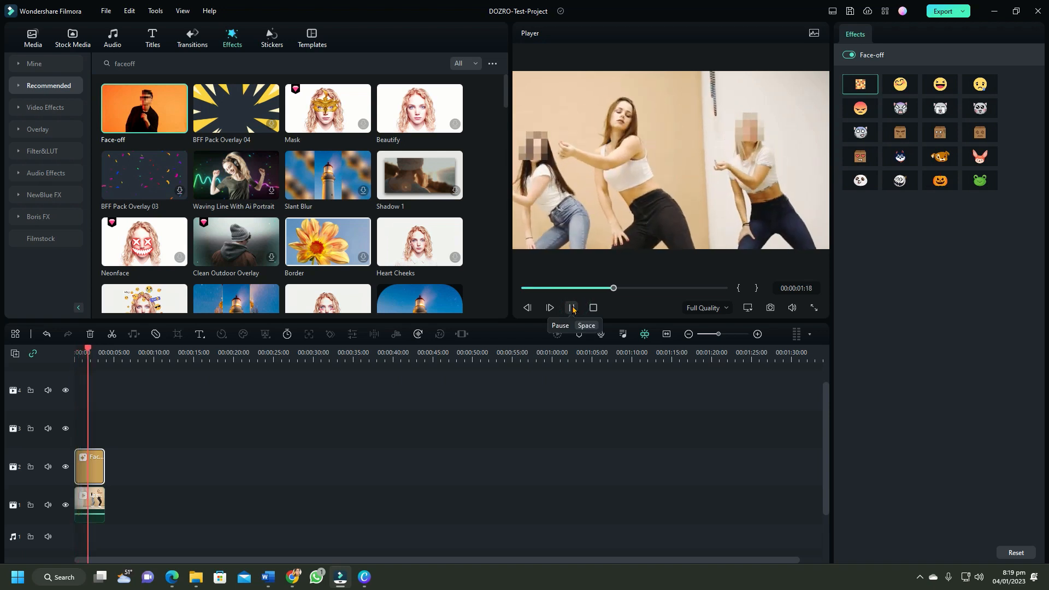
click(572, 307)
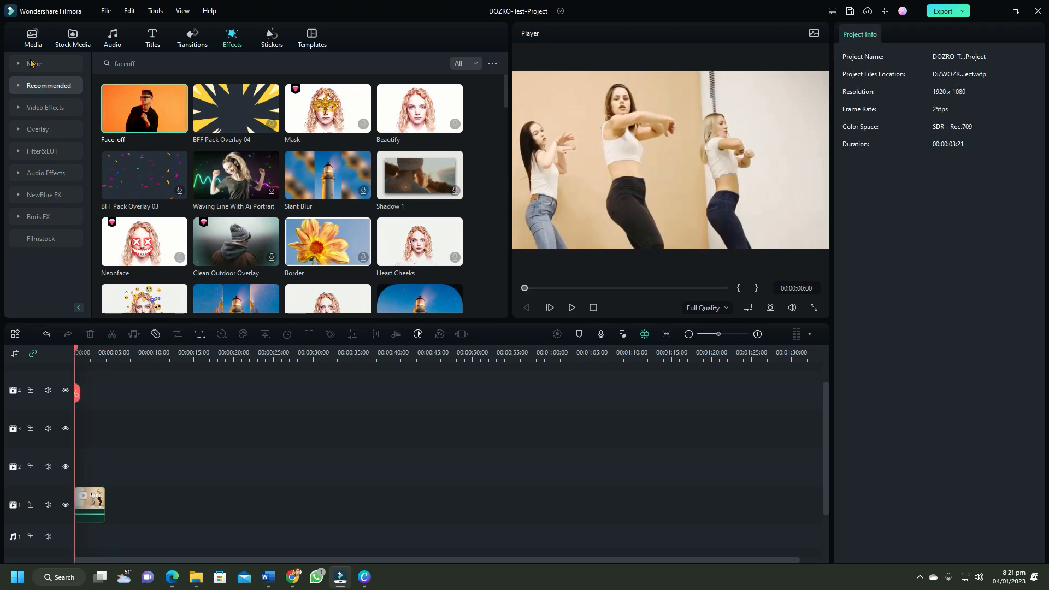
- Return to the project's Media library to bring in the Blur-1 image
click(33, 34)
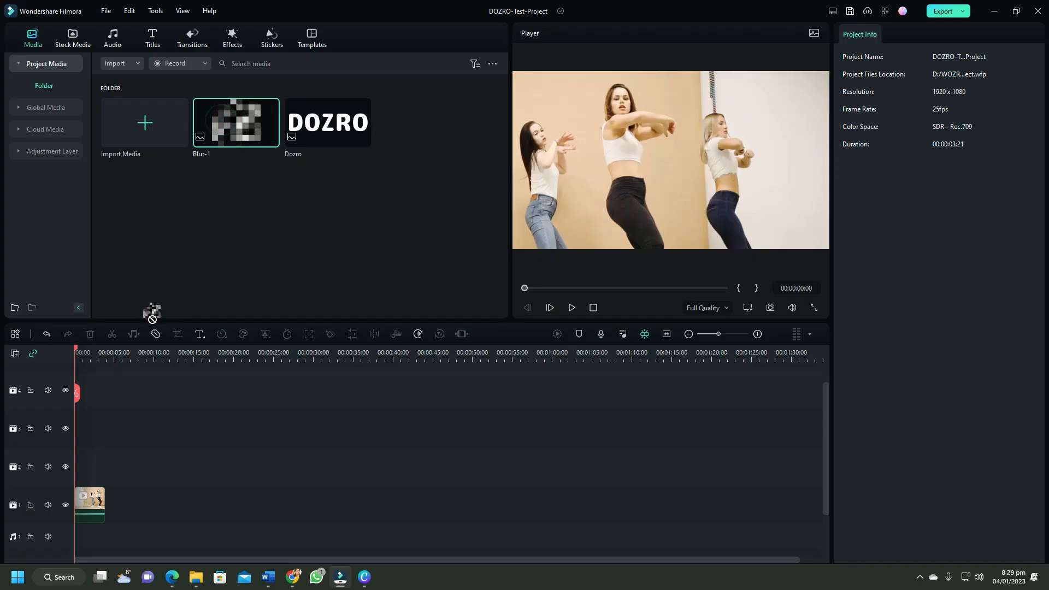
- Place Blur-1 on track 2, fit it over the middle dancer's face and apply a circle mask
drag(236, 123, 94, 467)
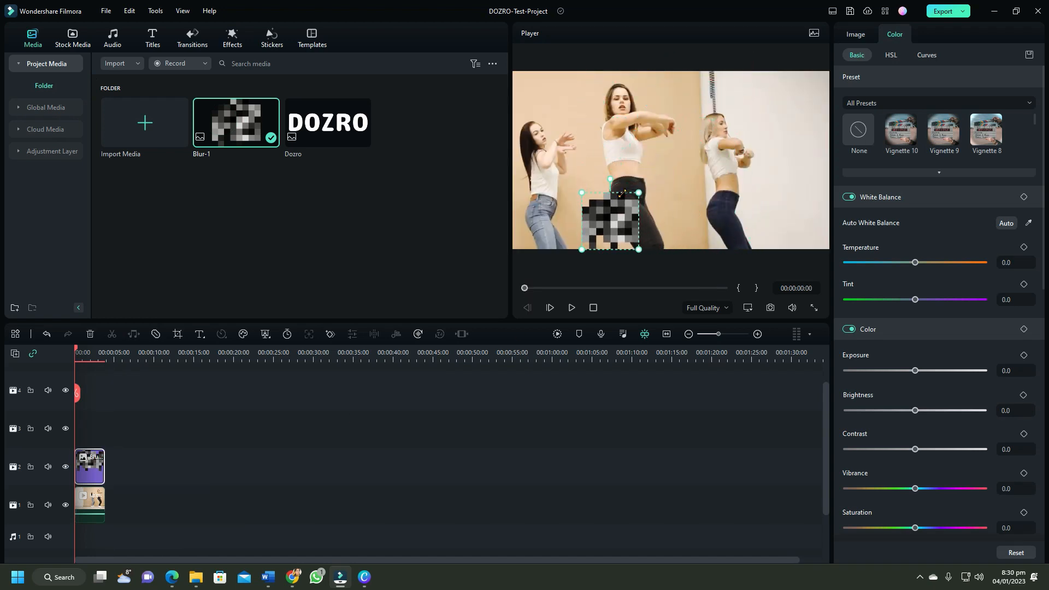
drag(608, 221, 619, 101)
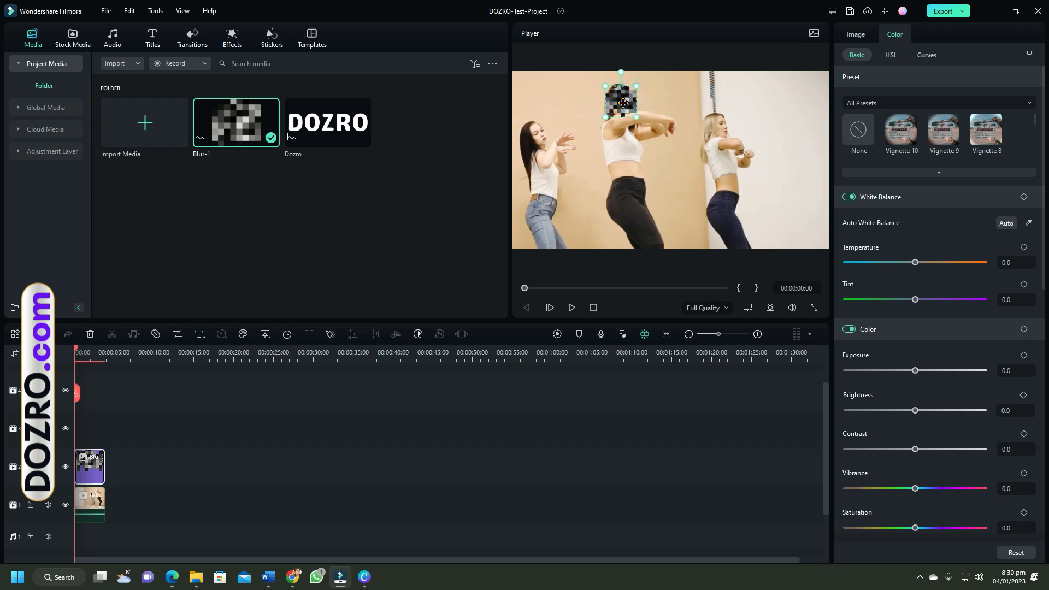
click(856, 34)
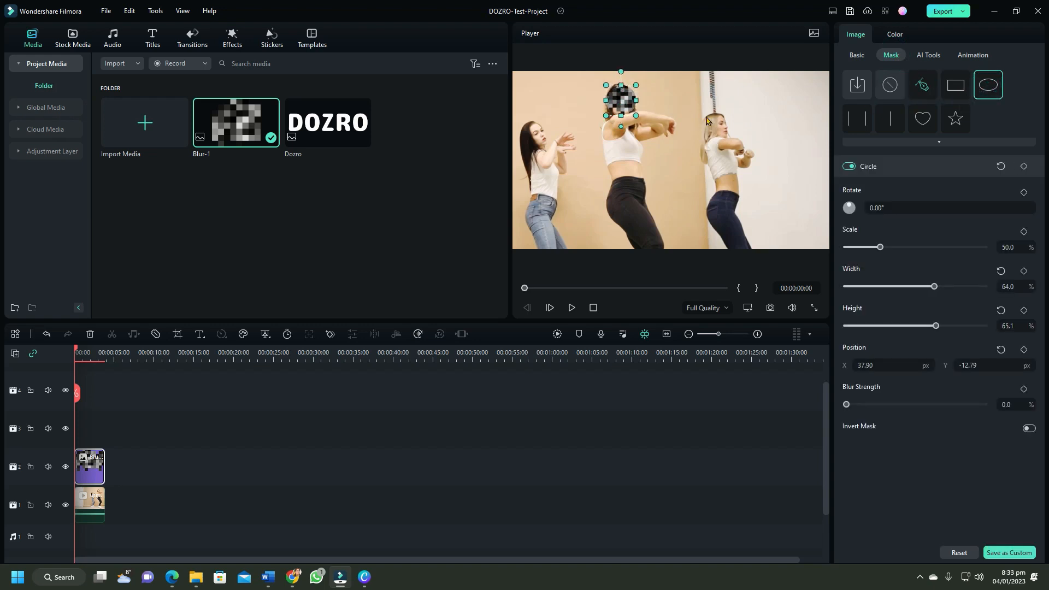
- Set the Blur-1 image's opacity to about 64.7 and preview it partly hiding the dancer's face
click(857, 55)
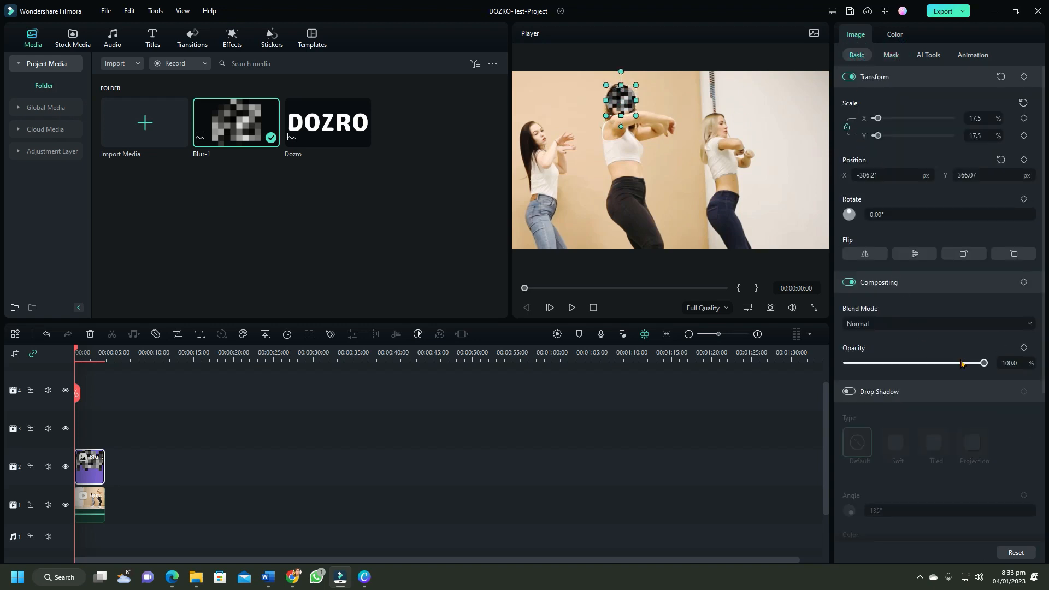
drag(984, 363, 847, 363)
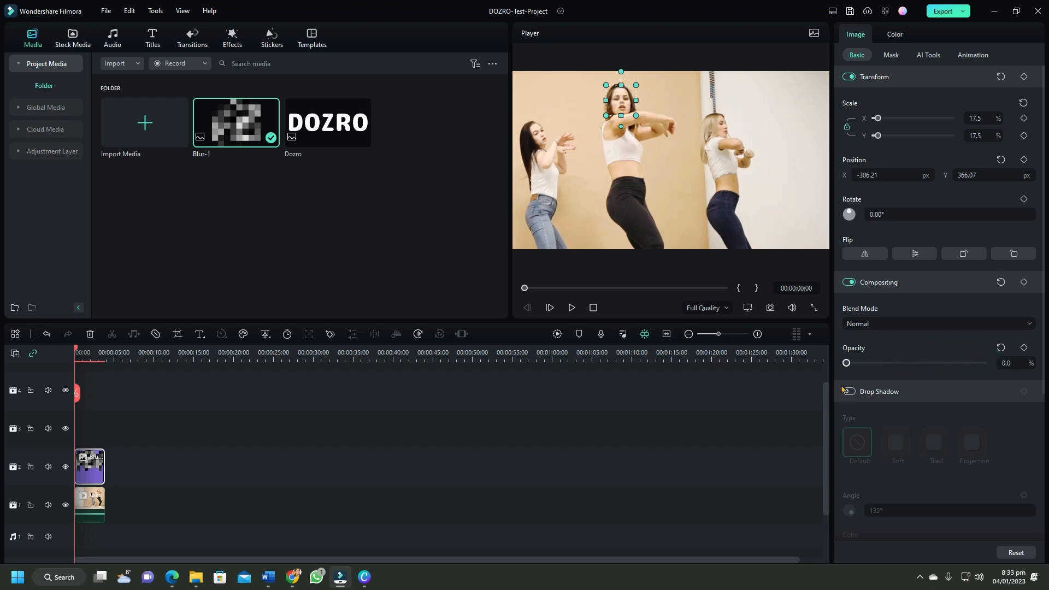
drag(847, 363, 933, 363)
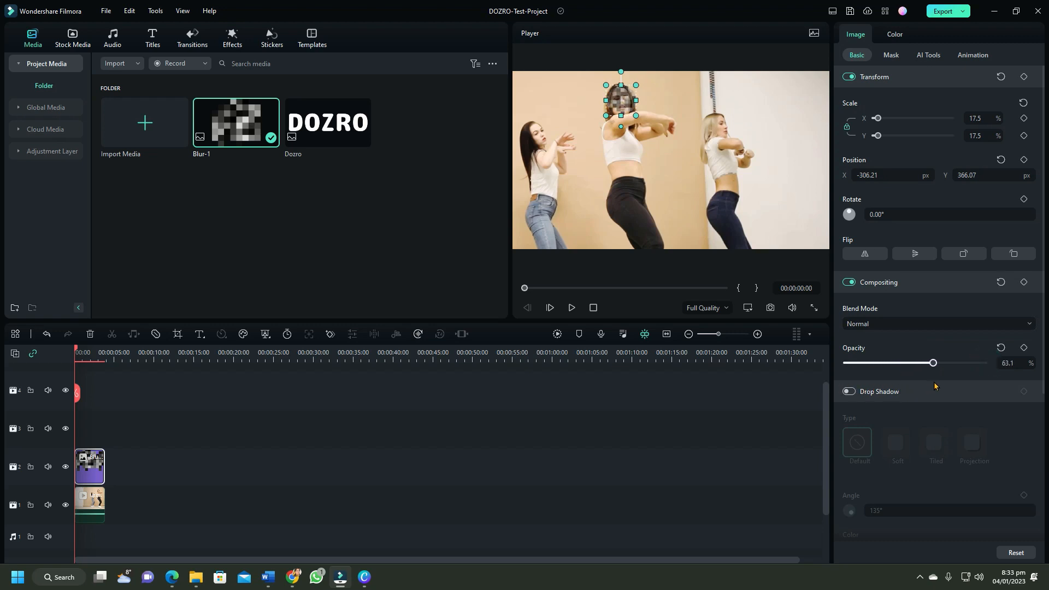
click(568, 308)
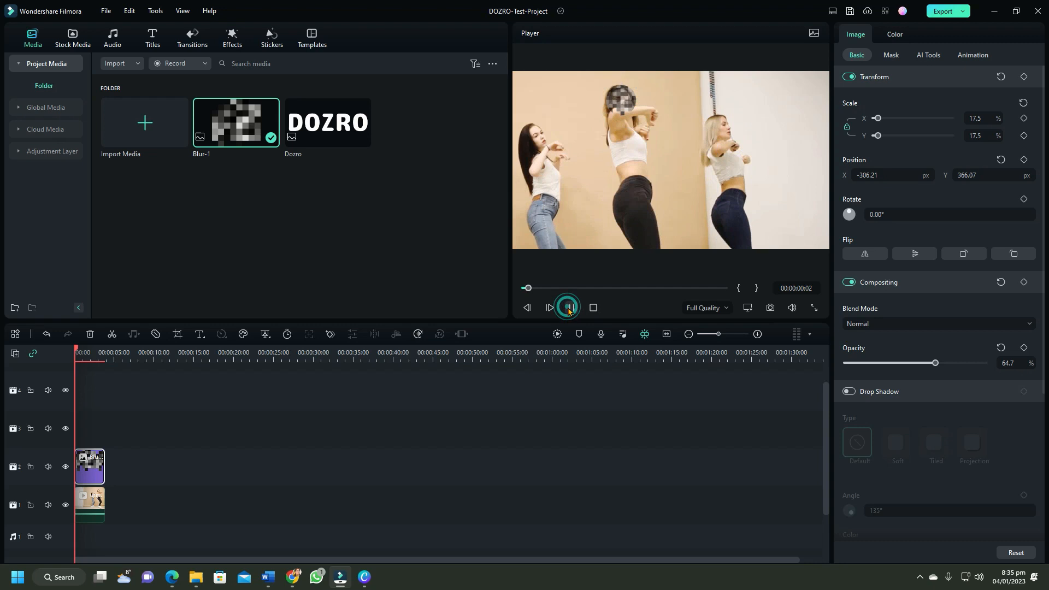
click(567, 308)
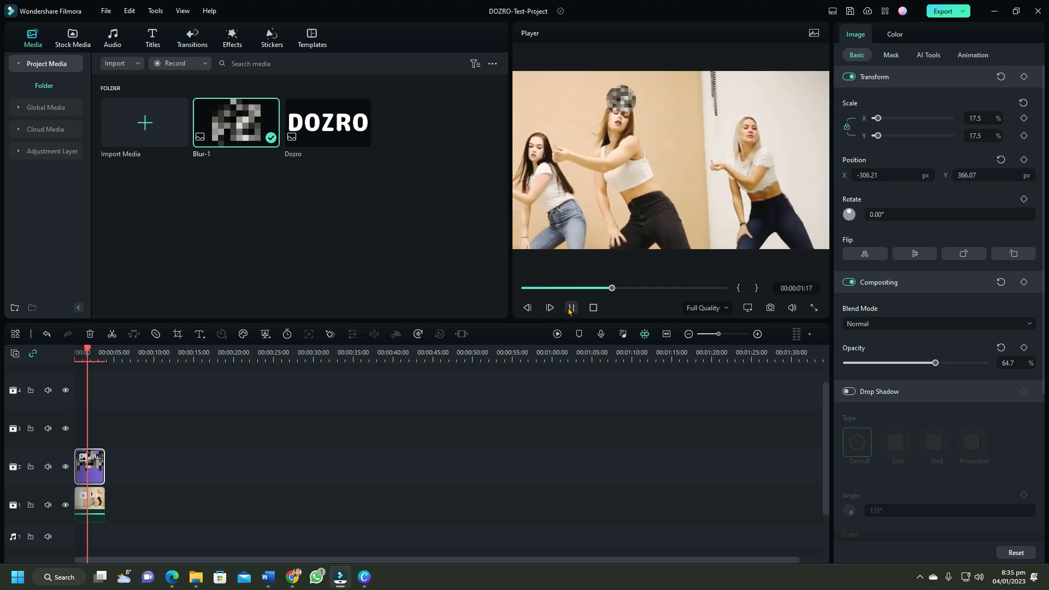
click(571, 308)
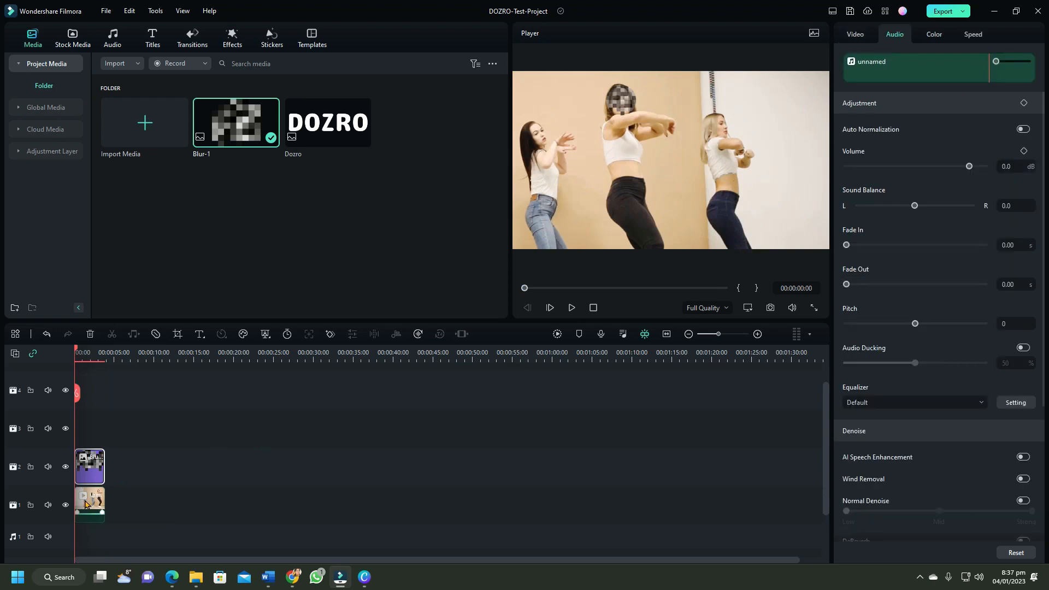
- Enable Motion Tracking on the dance clip in AI Tools and start tracking the middle dancer's face
click(89, 505)
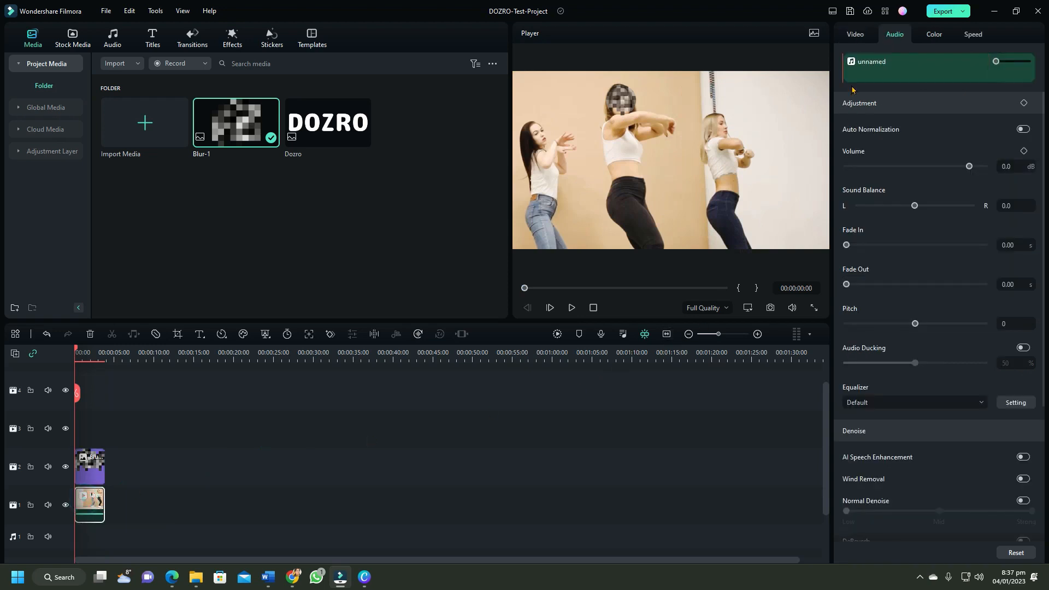
click(855, 34)
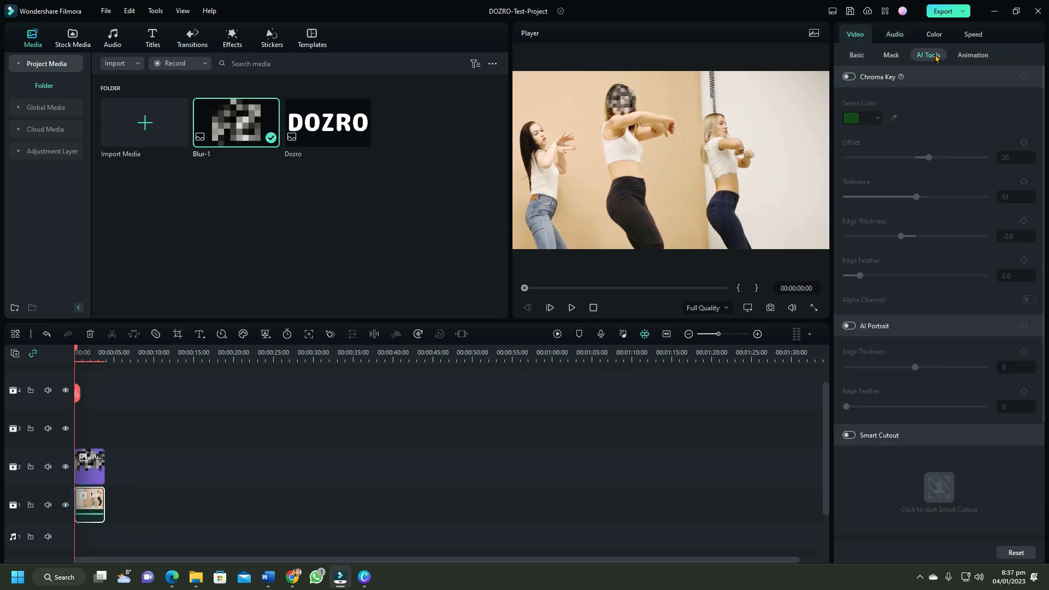
scroll(down, 3)
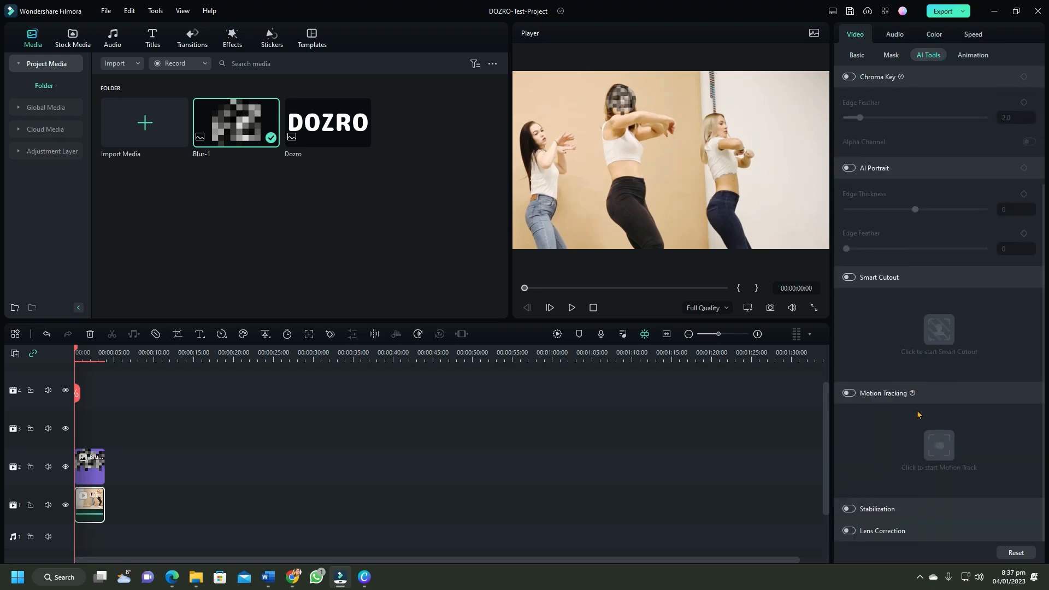
click(849, 393)
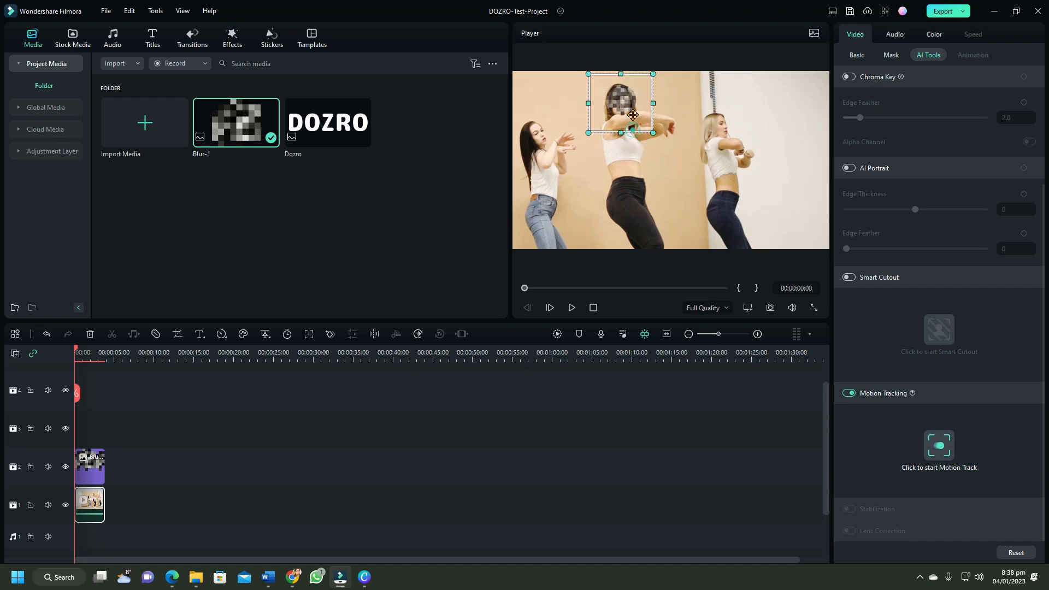
click(939, 445)
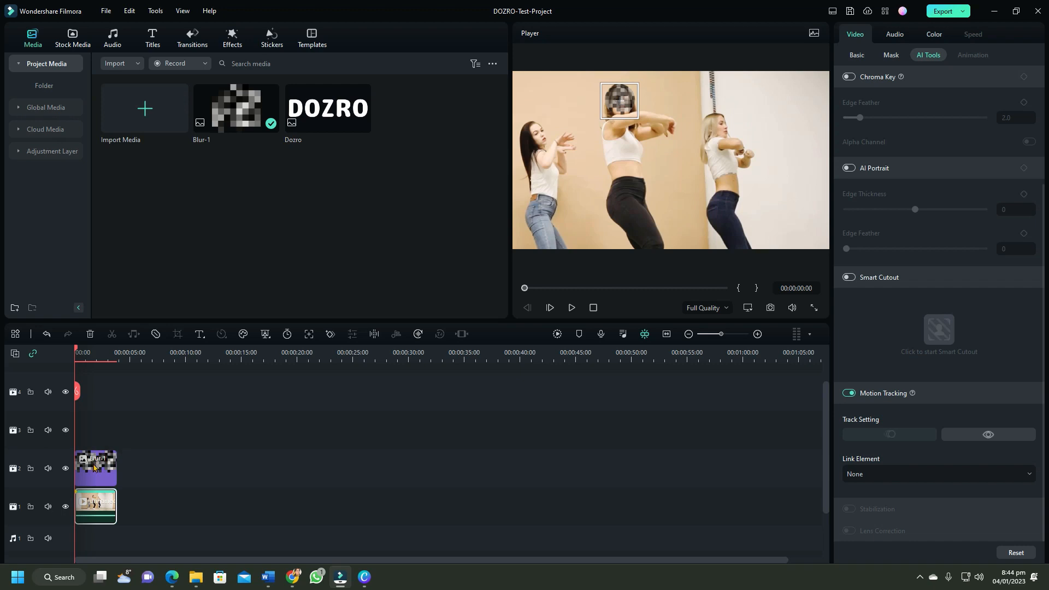
mouse_move(95, 468)
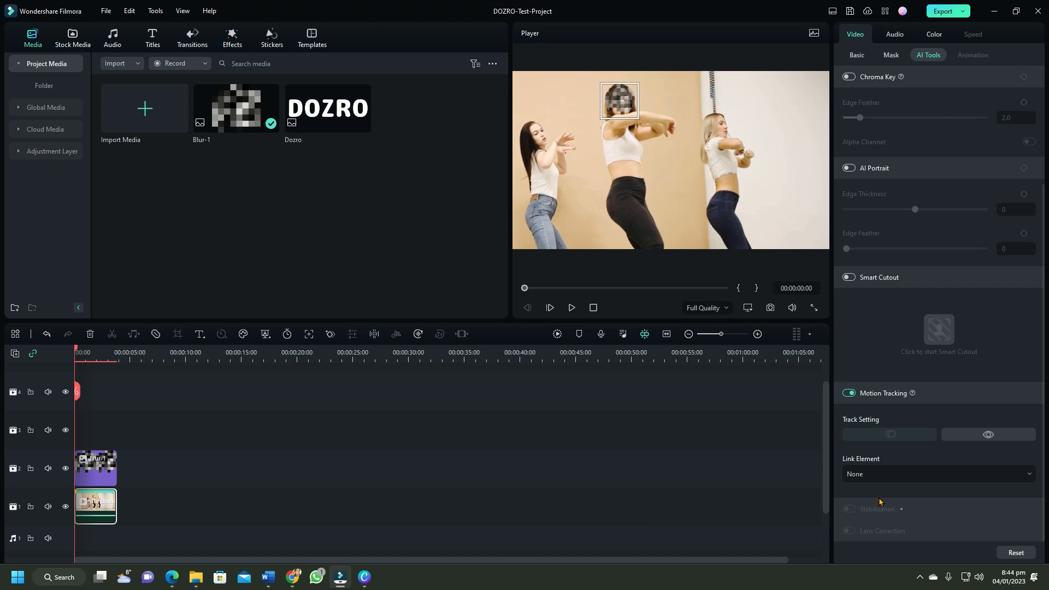
- Link Blur-1 as the tracked element so it follows the dancer's face through playback
click(1029, 474)
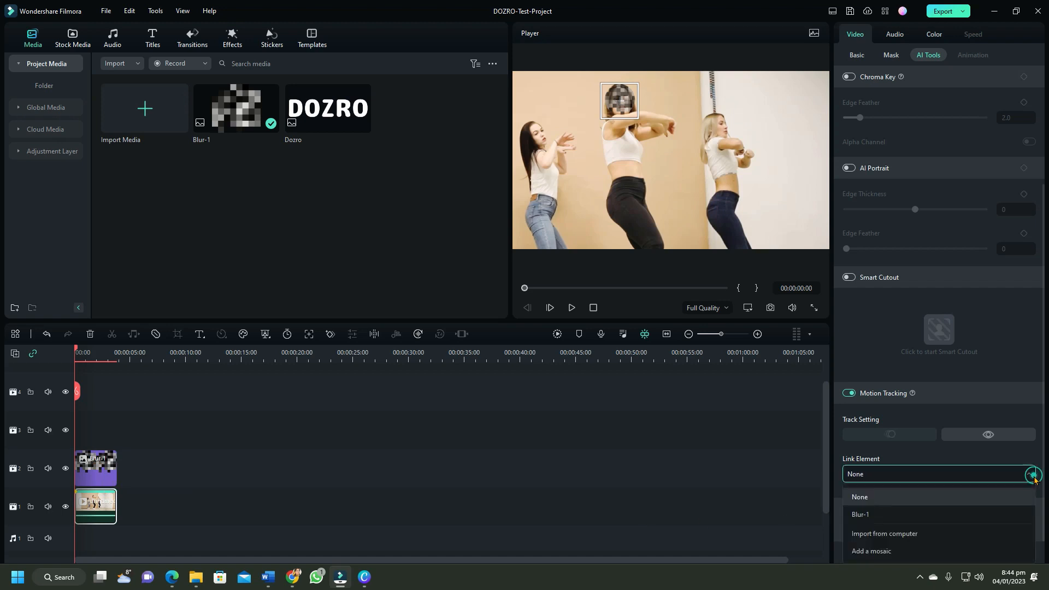
click(861, 515)
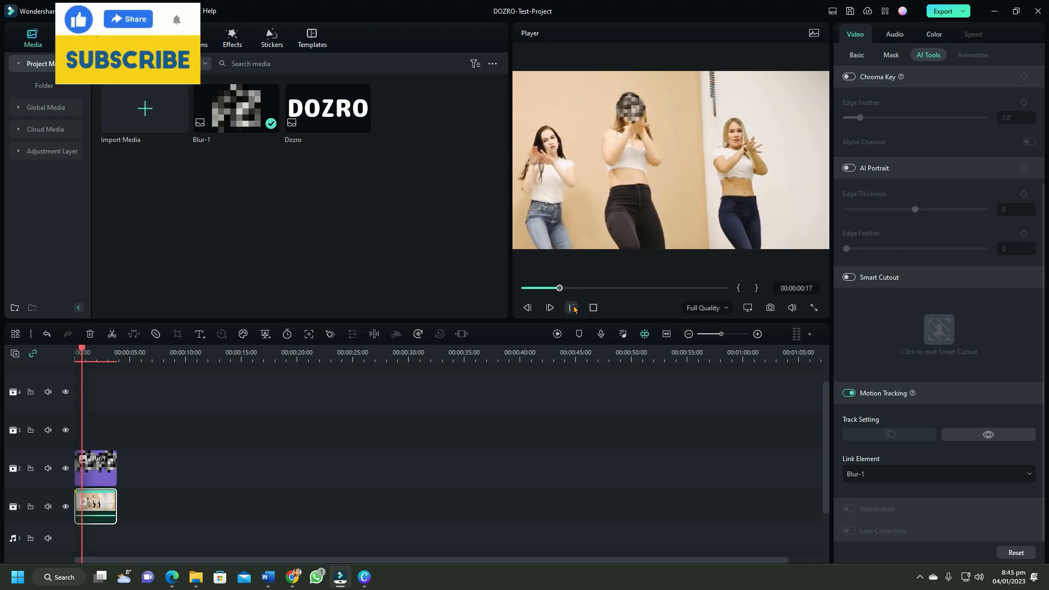
click(550, 308)
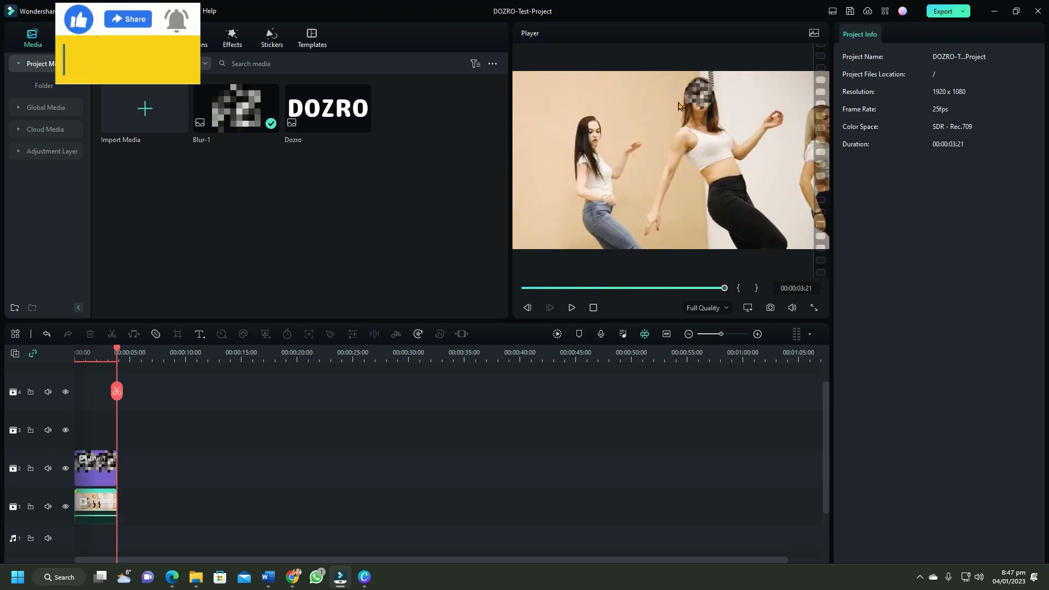
click(95, 468)
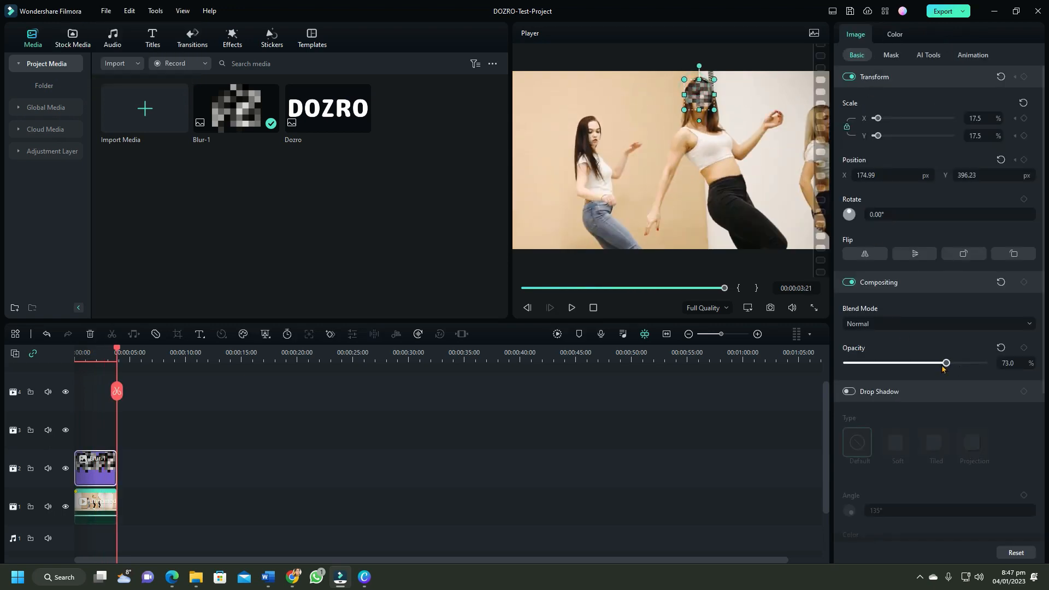